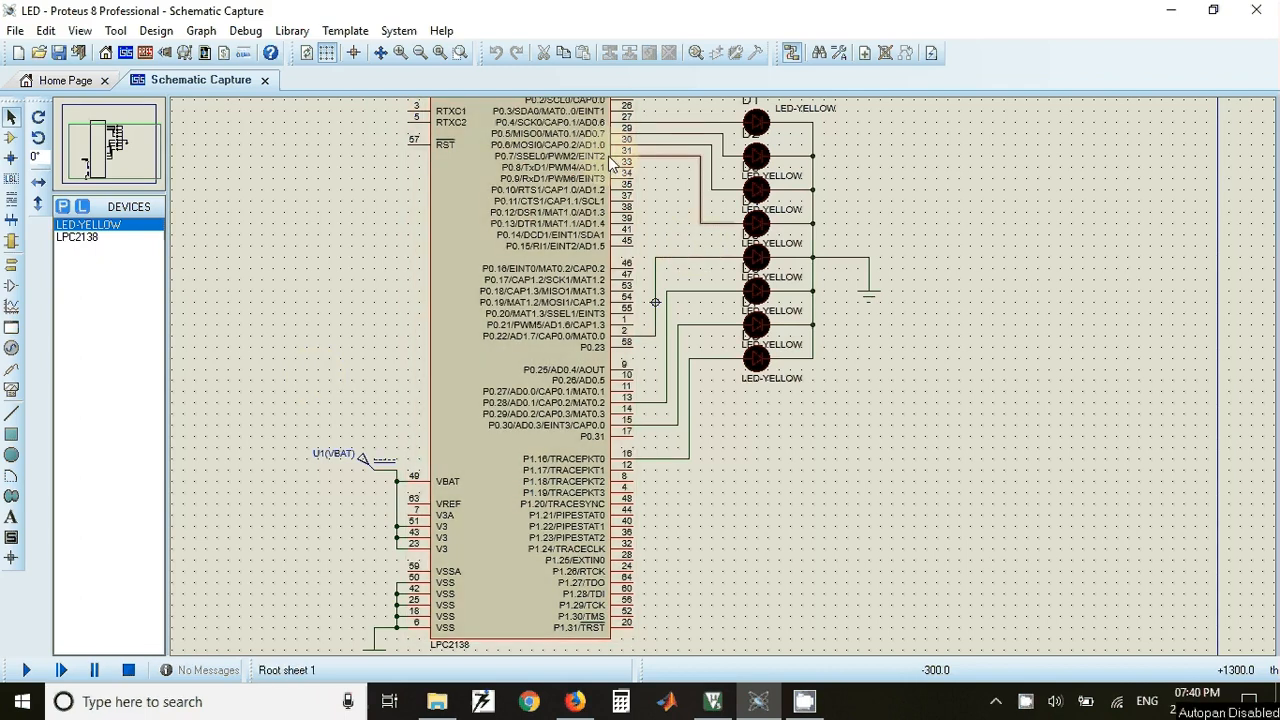
{"action": "mouse_move", "coordinate": [790, 438]}
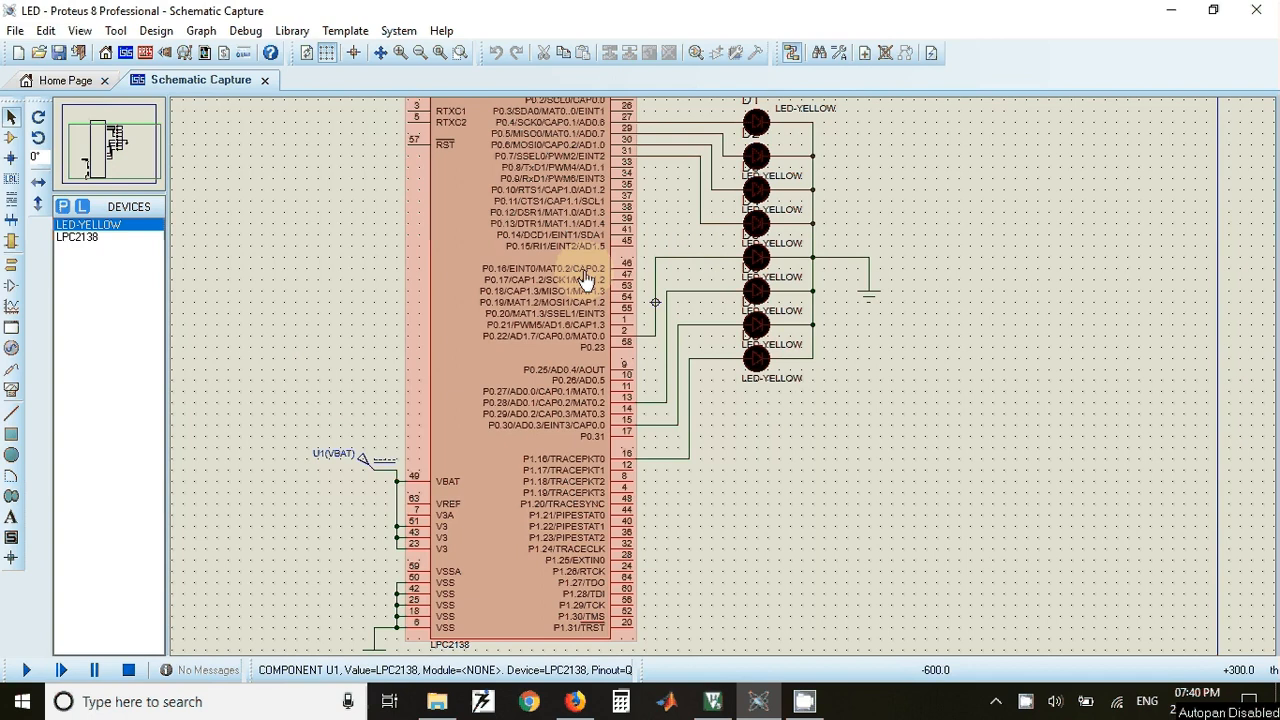
- Switch from the LPC2138 LED schematic in Proteus to the µVision LED flashing source
{"action": "left_click", "coordinate": [325, 315]}
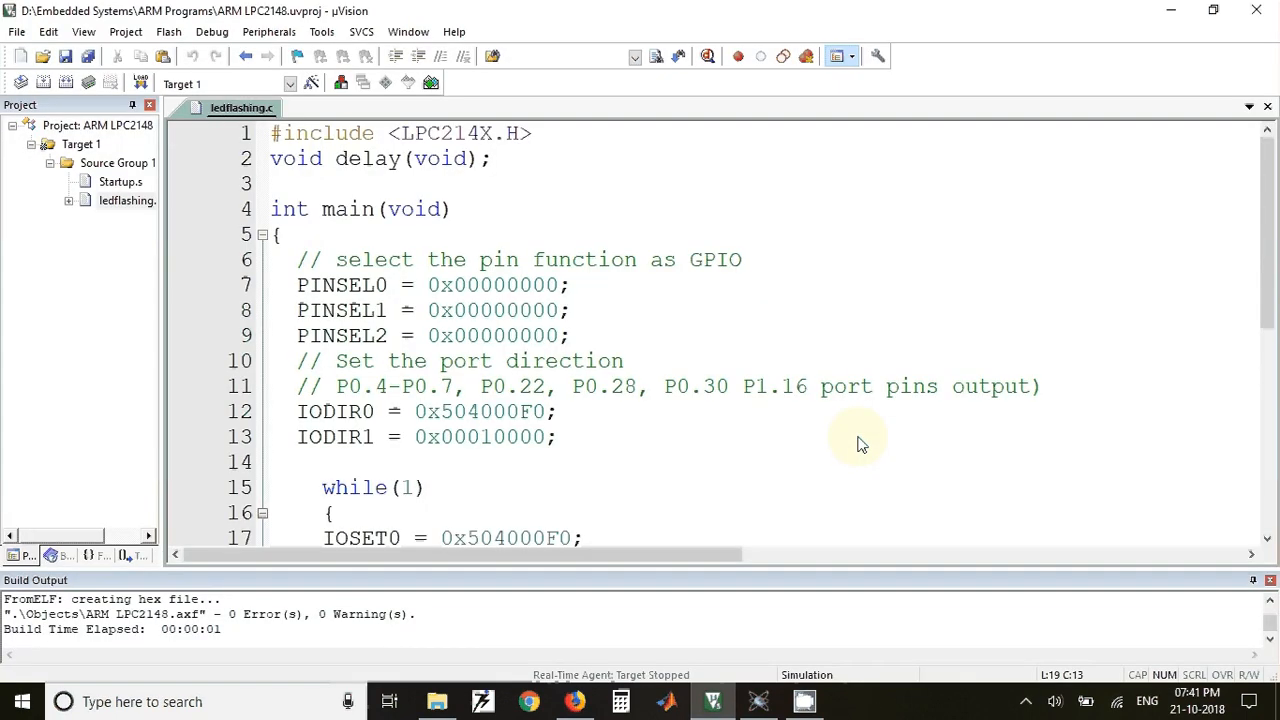
{"action": "left_click", "coordinate": [290, 234]}
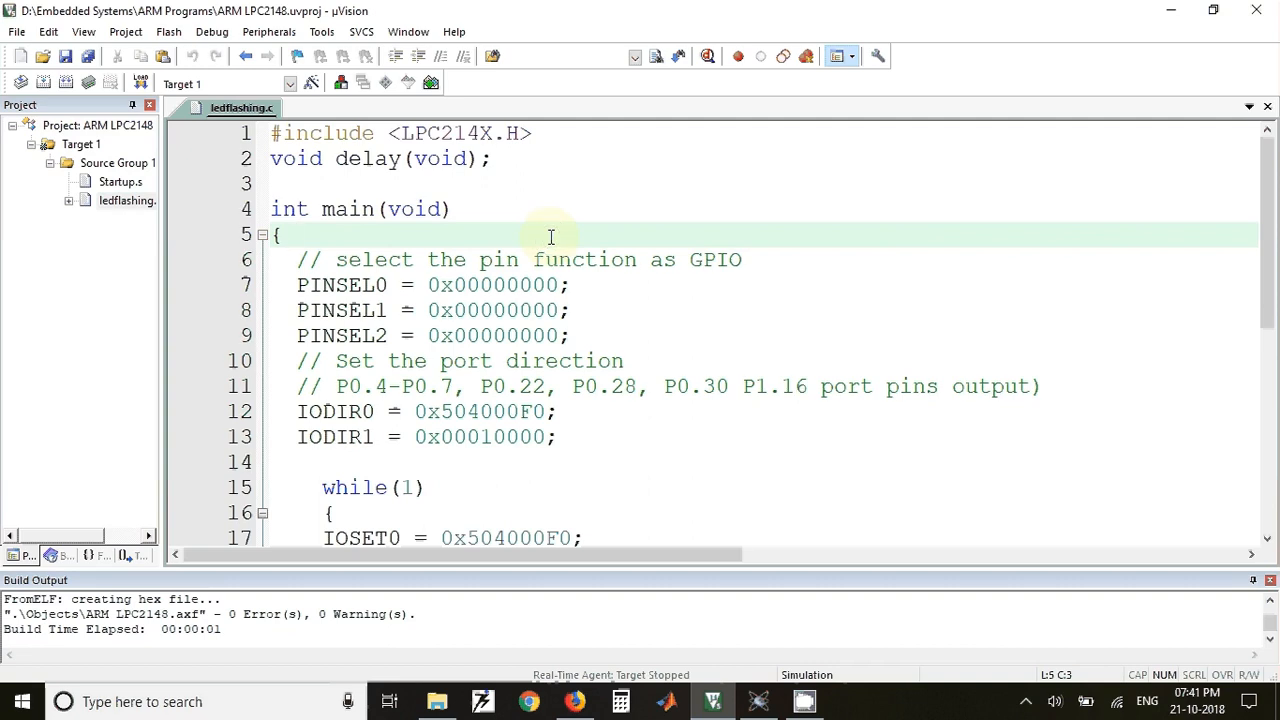
{"action": "mouse_move", "coordinate": [509, 173]}
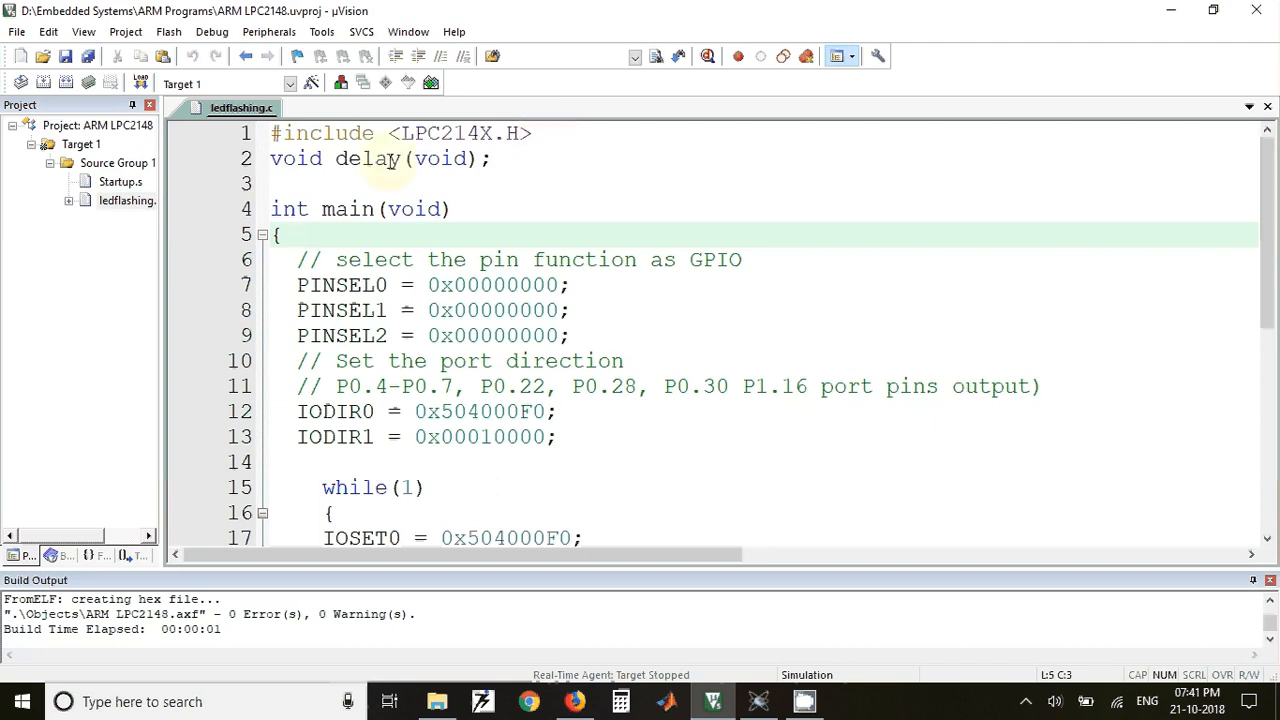
{"action": "double_click", "coordinate": [341, 285]}
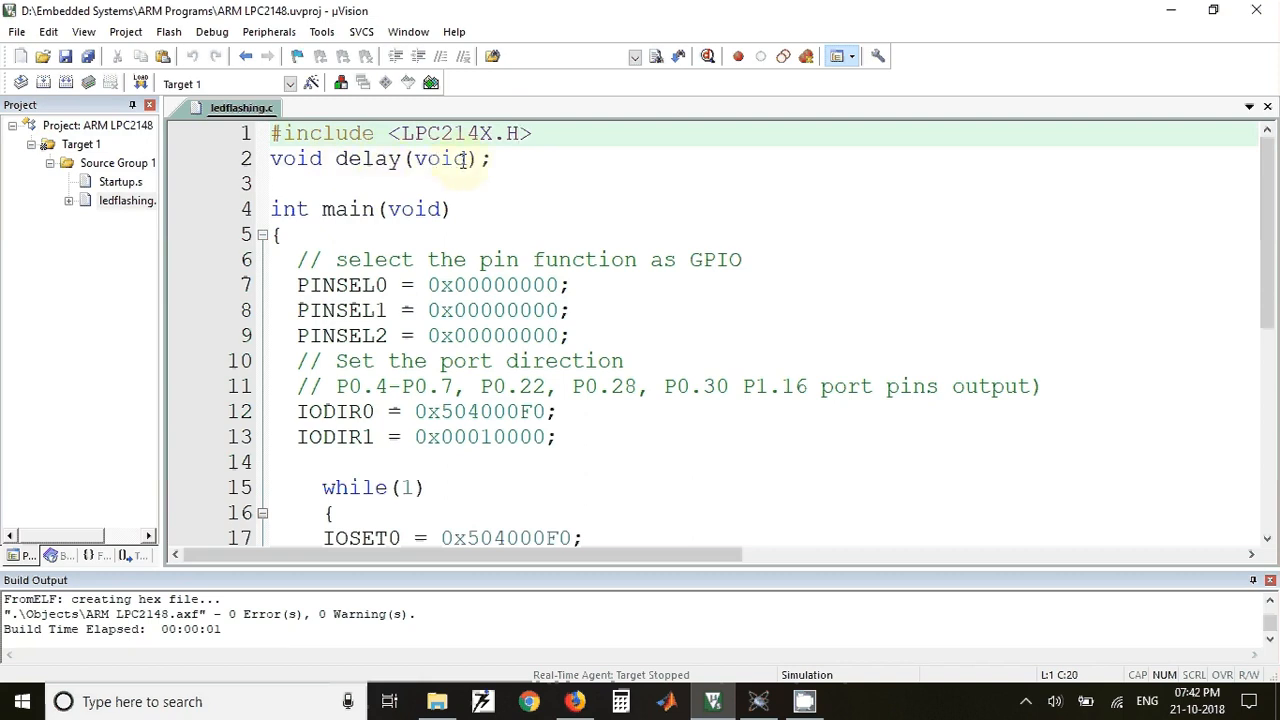
{"action": "left_click", "coordinate": [375, 259]}
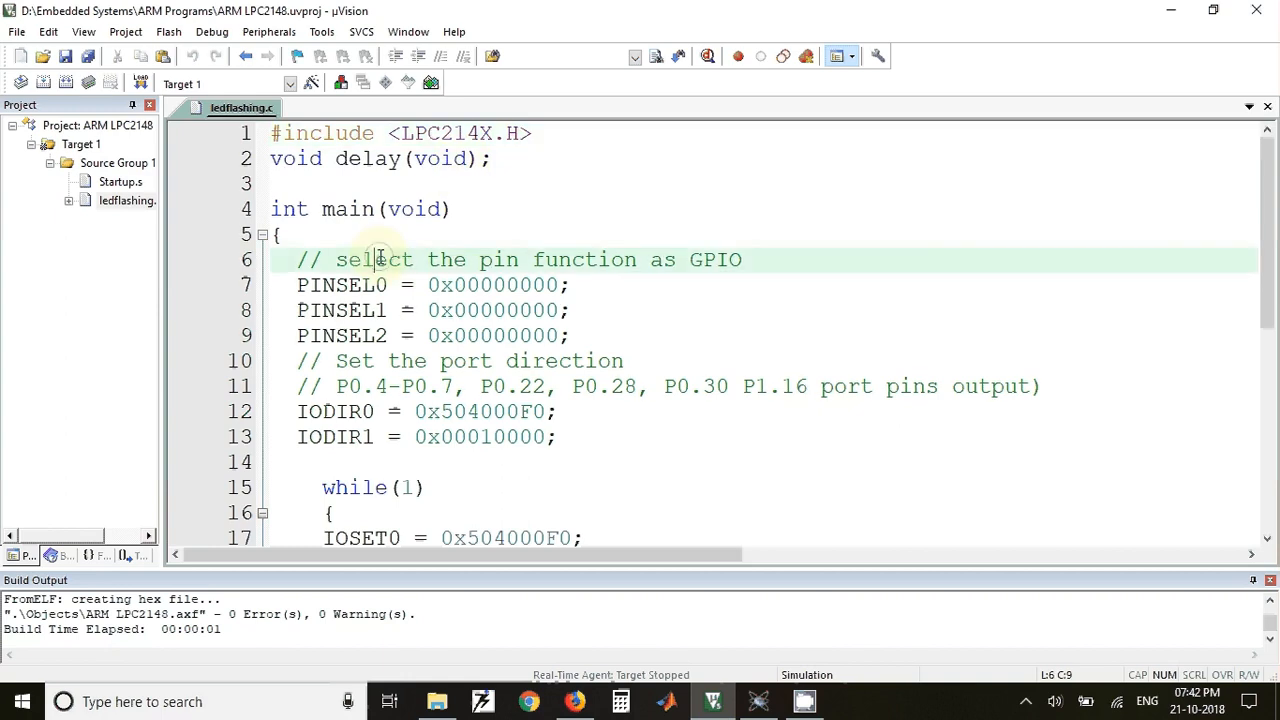
{"action": "scroll", "scroll_direction": "down", "scroll_amount": 3}
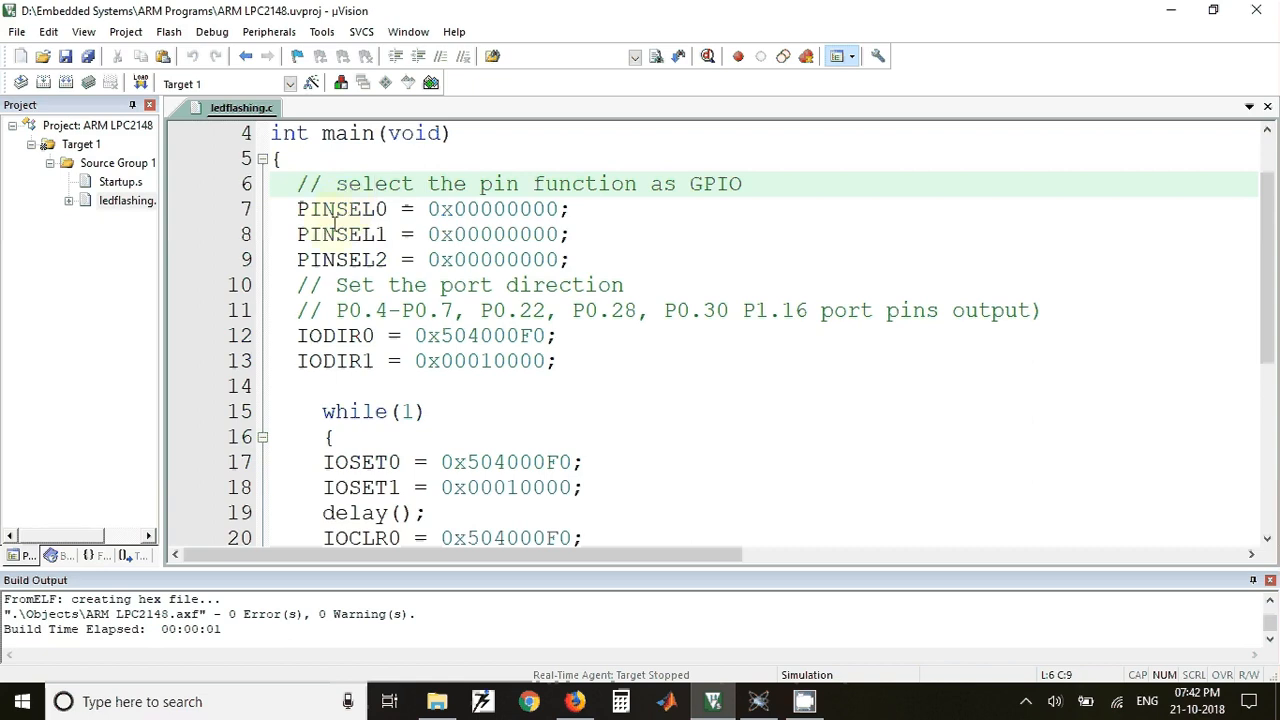
{"action": "double_click", "coordinate": [341, 234]}
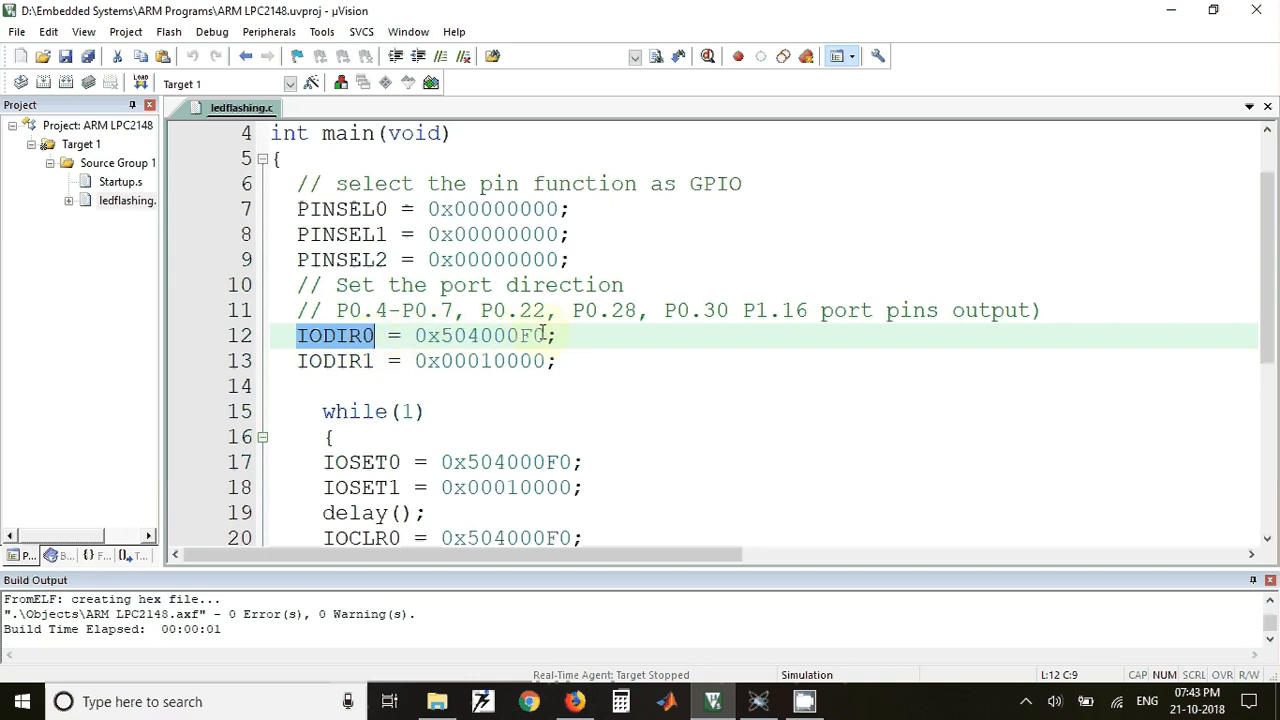
{"action": "left_click", "coordinate": [335, 310]}
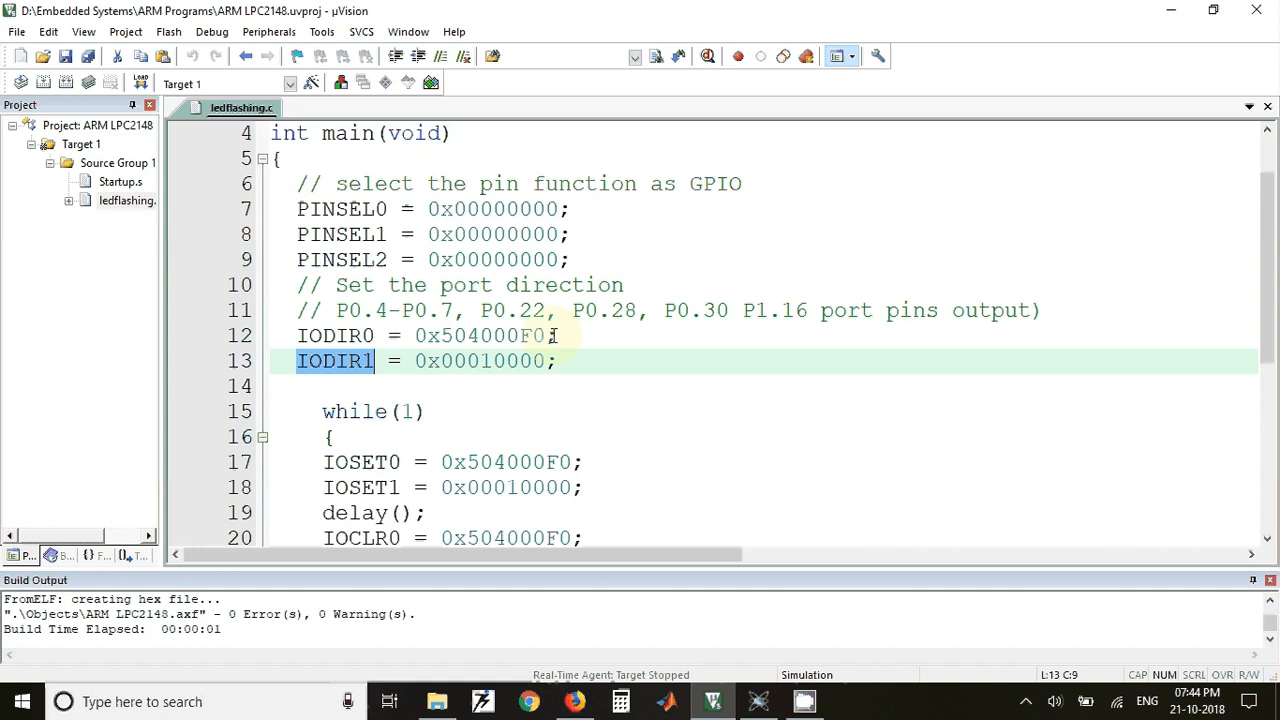
{"action": "left_click", "coordinate": [465, 385]}
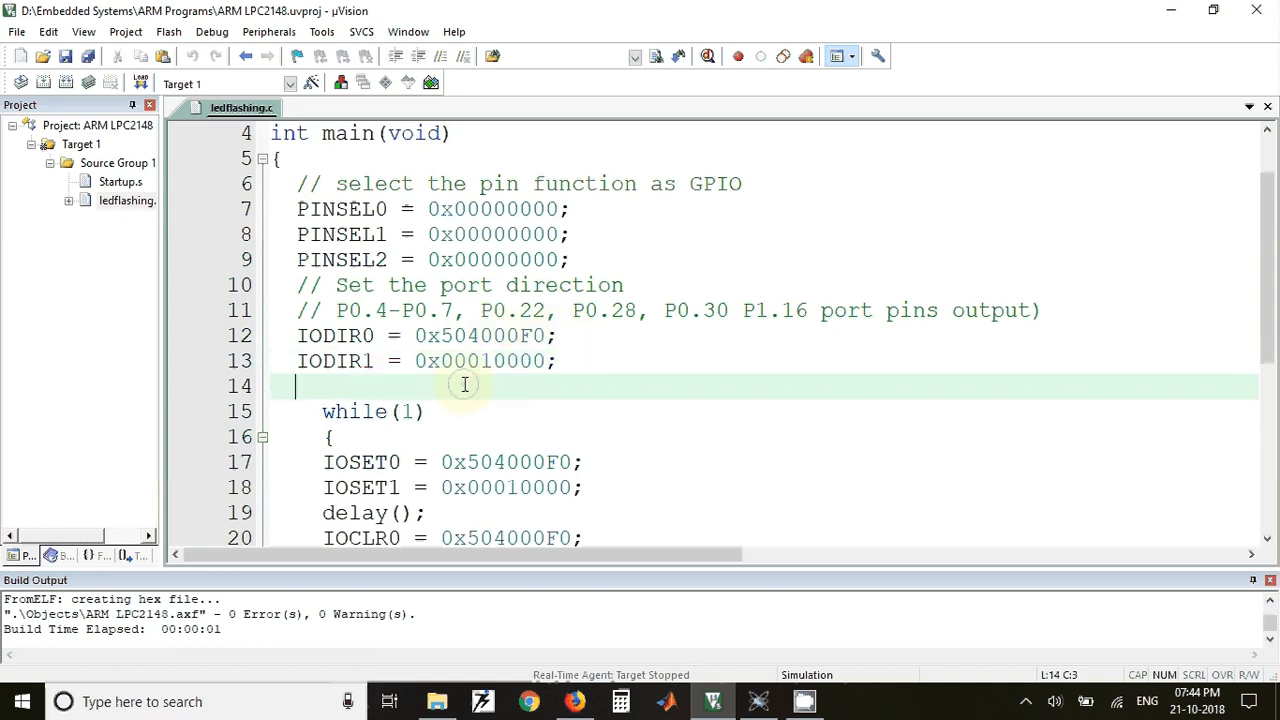
{"action": "scroll", "scroll_direction": "down", "scroll_amount": 3}
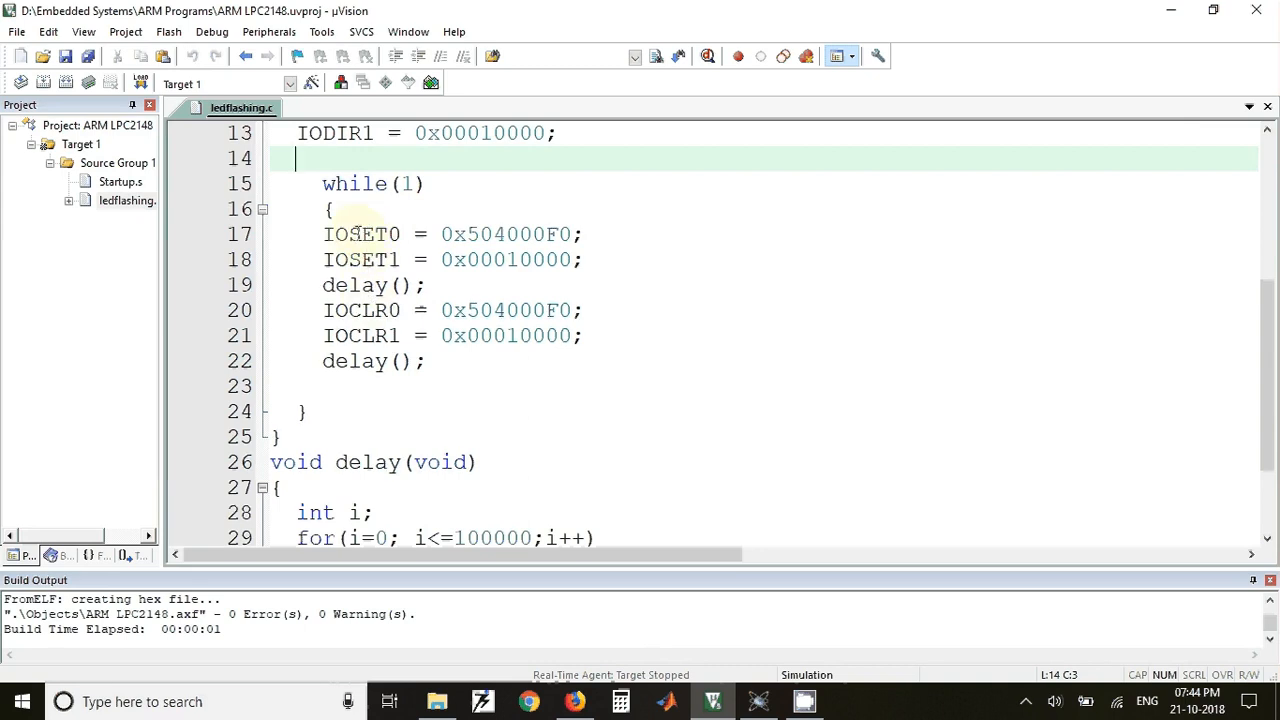
{"action": "double_click", "coordinate": [361, 234]}
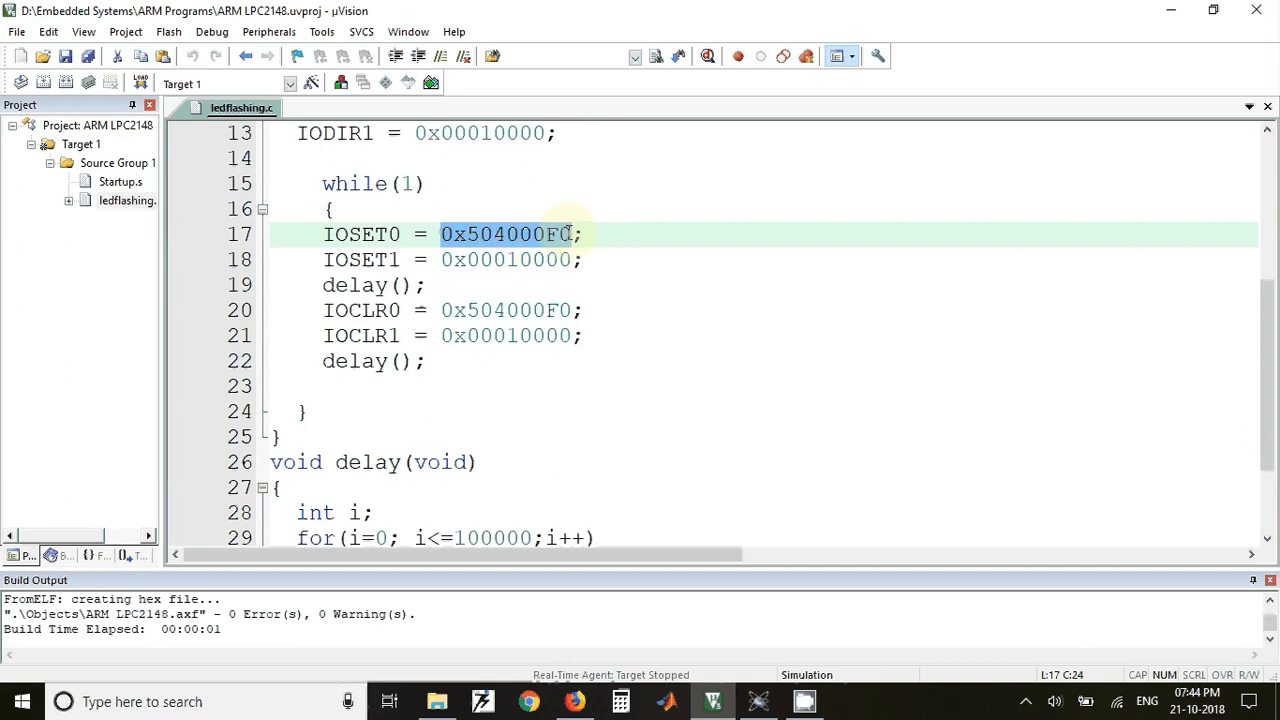
{"action": "left_click", "coordinate": [460, 259]}
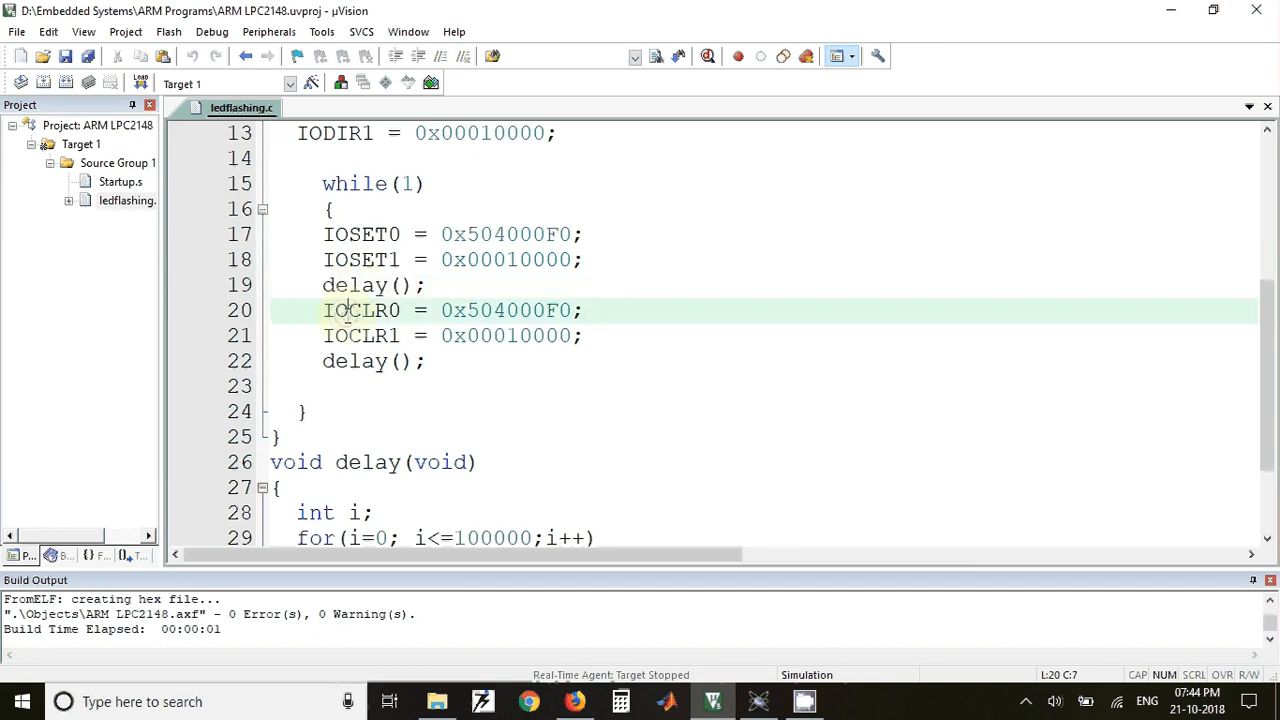
{"action": "left_click_drag", "start_coordinate": [322, 310], "coordinate": [404, 335]}
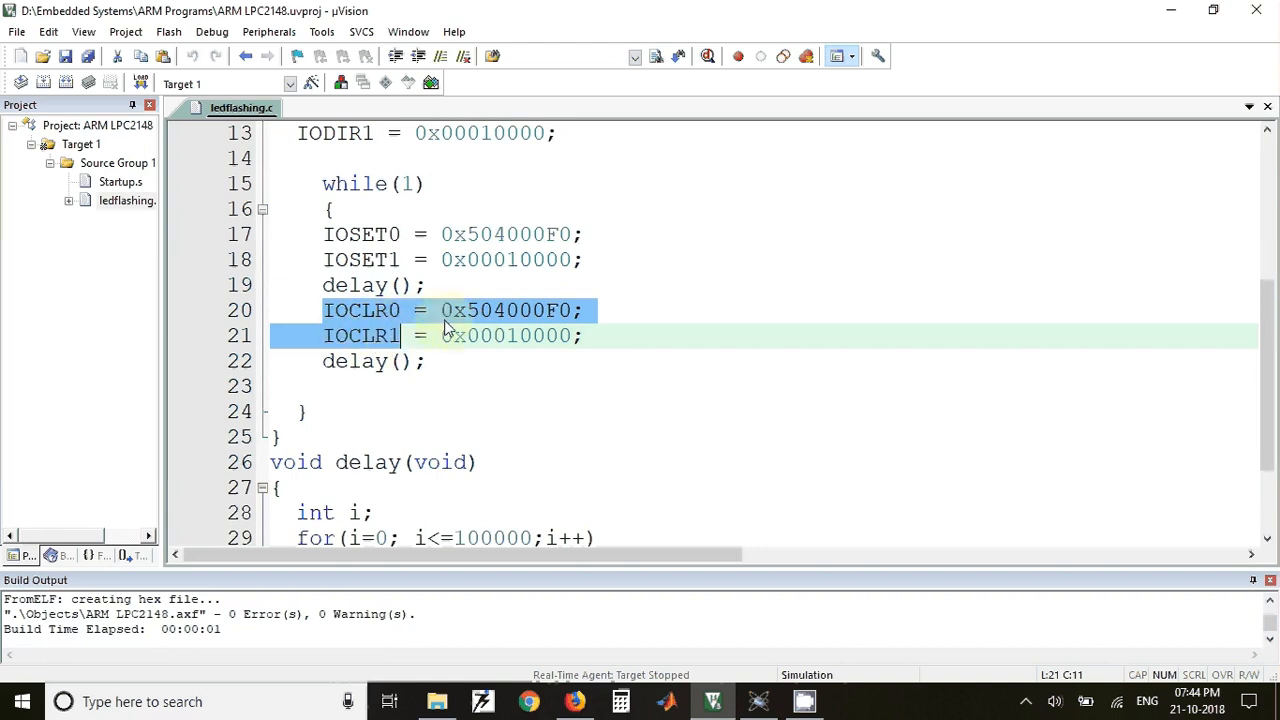
{"action": "left_click", "coordinate": [466, 234]}
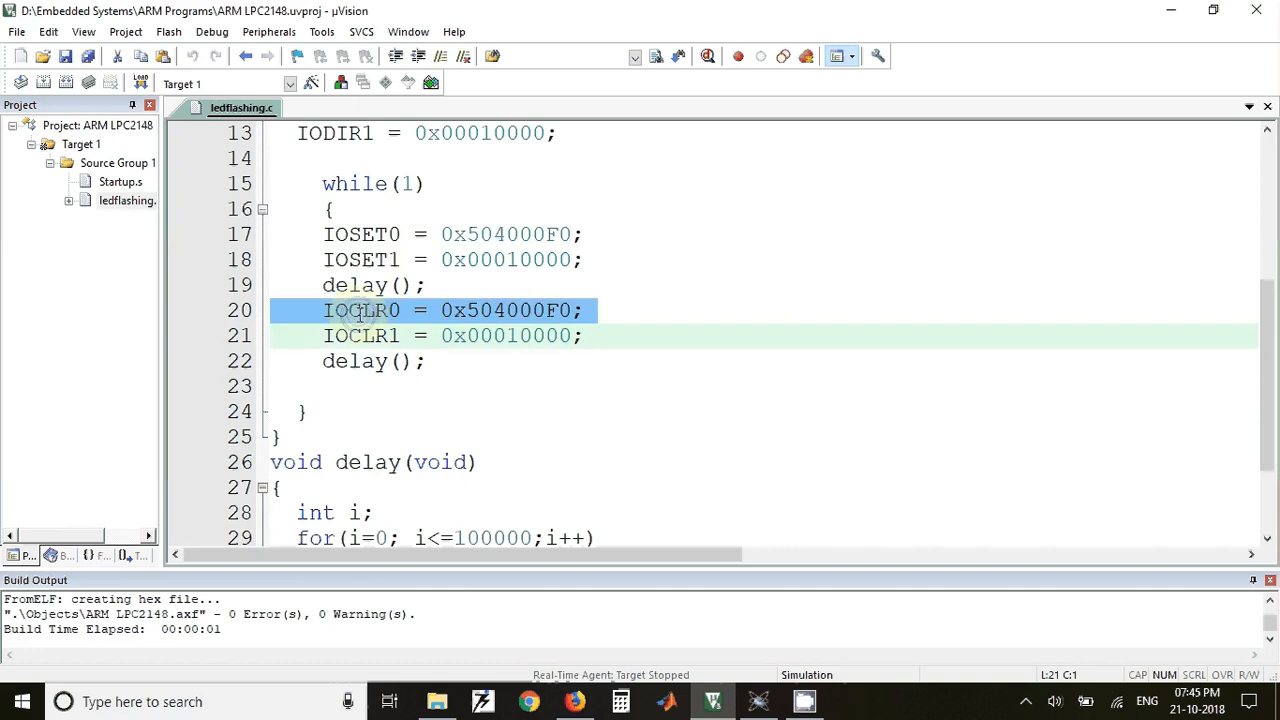
{"action": "left_click", "coordinate": [360, 335]}
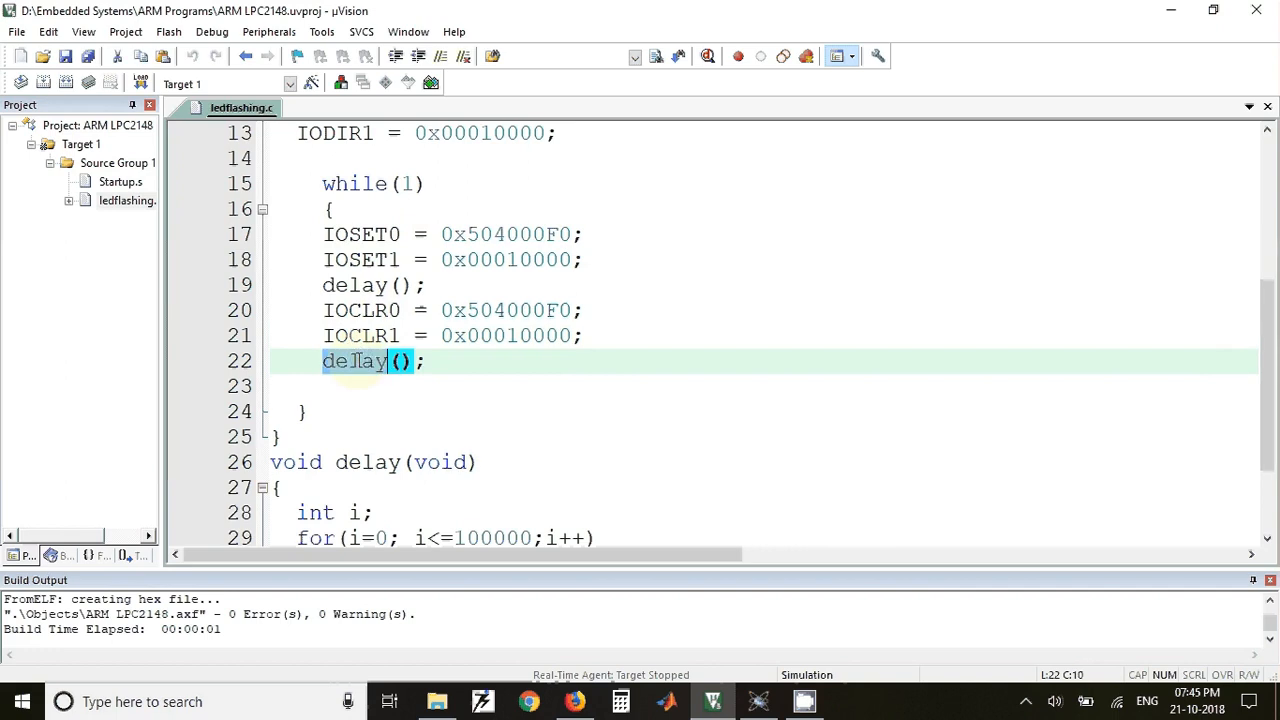
- Scroll through the delay function's counting loop and back to the file header
{"action": "scroll", "scroll_direction": "down", "scroll_amount": 3}
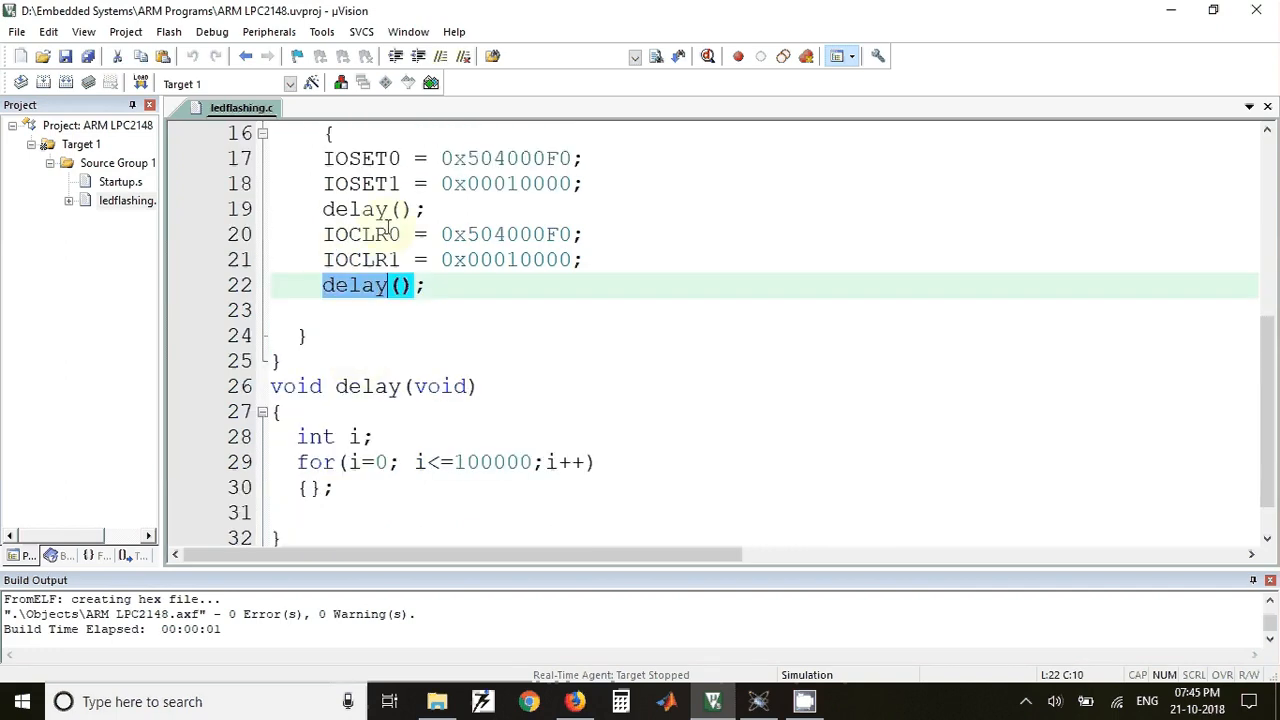
{"action": "scroll", "scroll_direction": "up", "scroll_amount": 3}
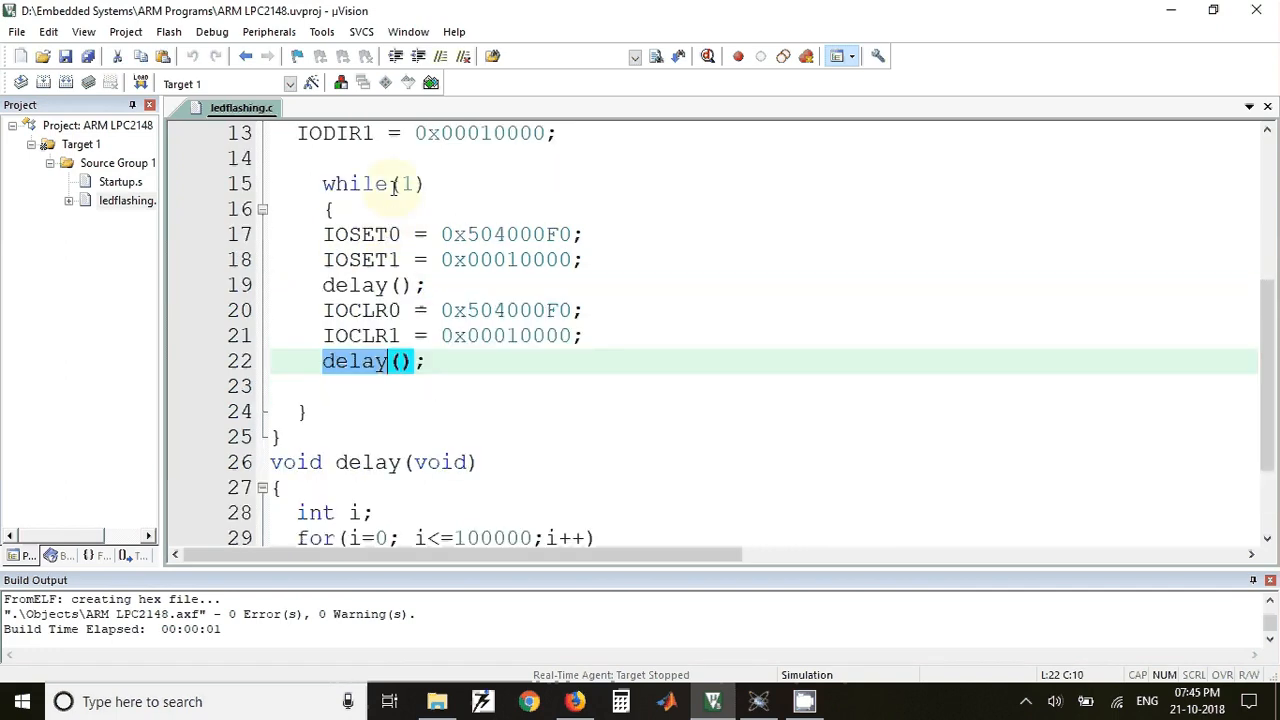
{"action": "scroll", "scroll_direction": "down", "scroll_amount": 3}
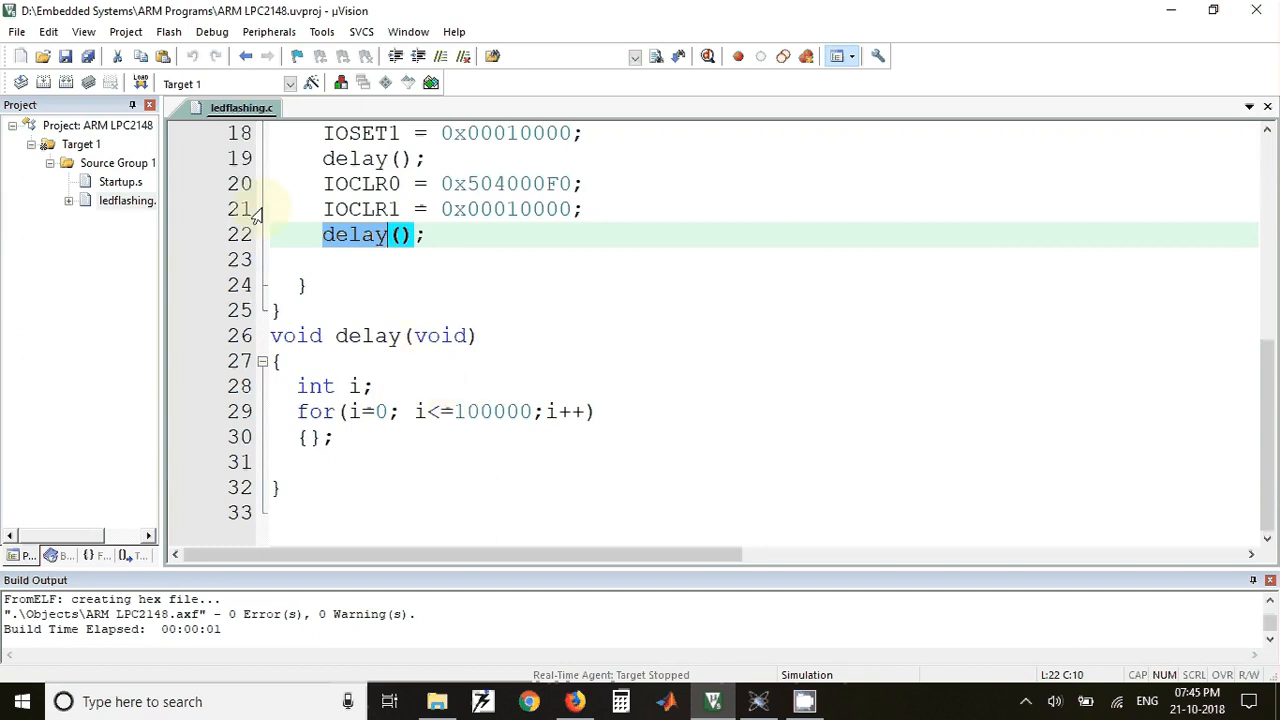
{"action": "scroll", "scroll_direction": "up", "scroll_amount": 3}
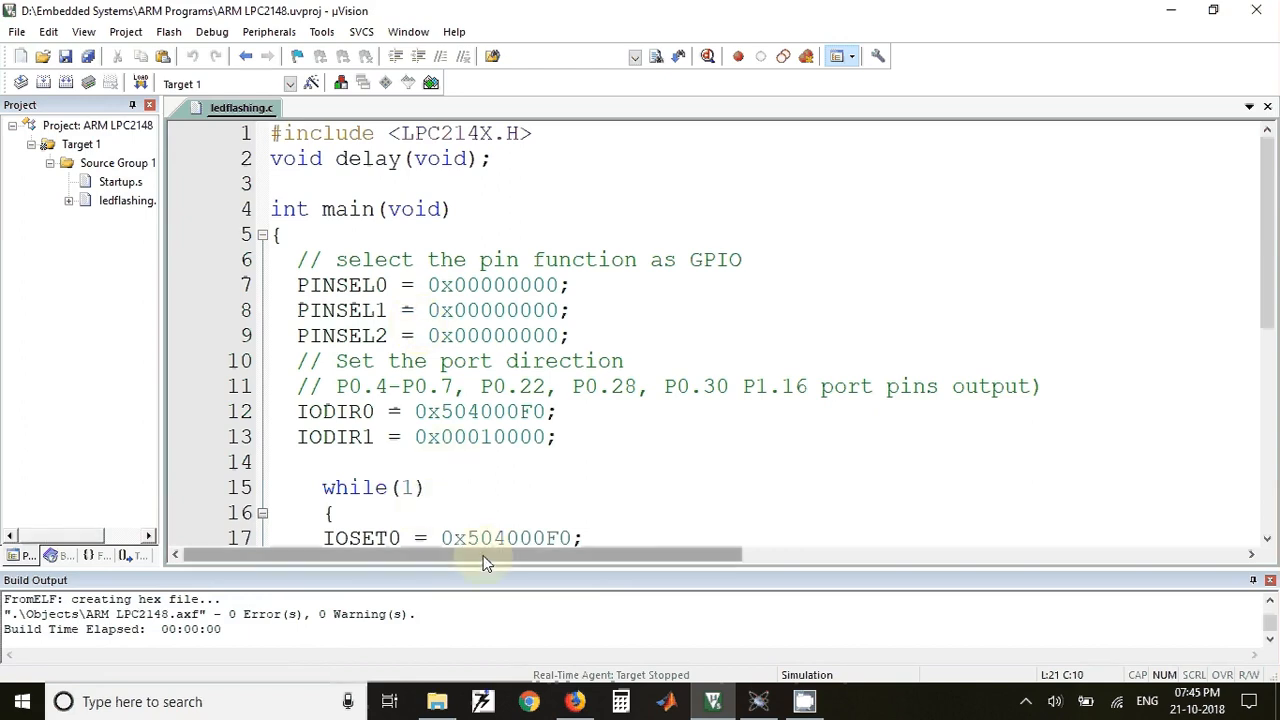
{"action": "mouse_move", "coordinate": [765, 668]}
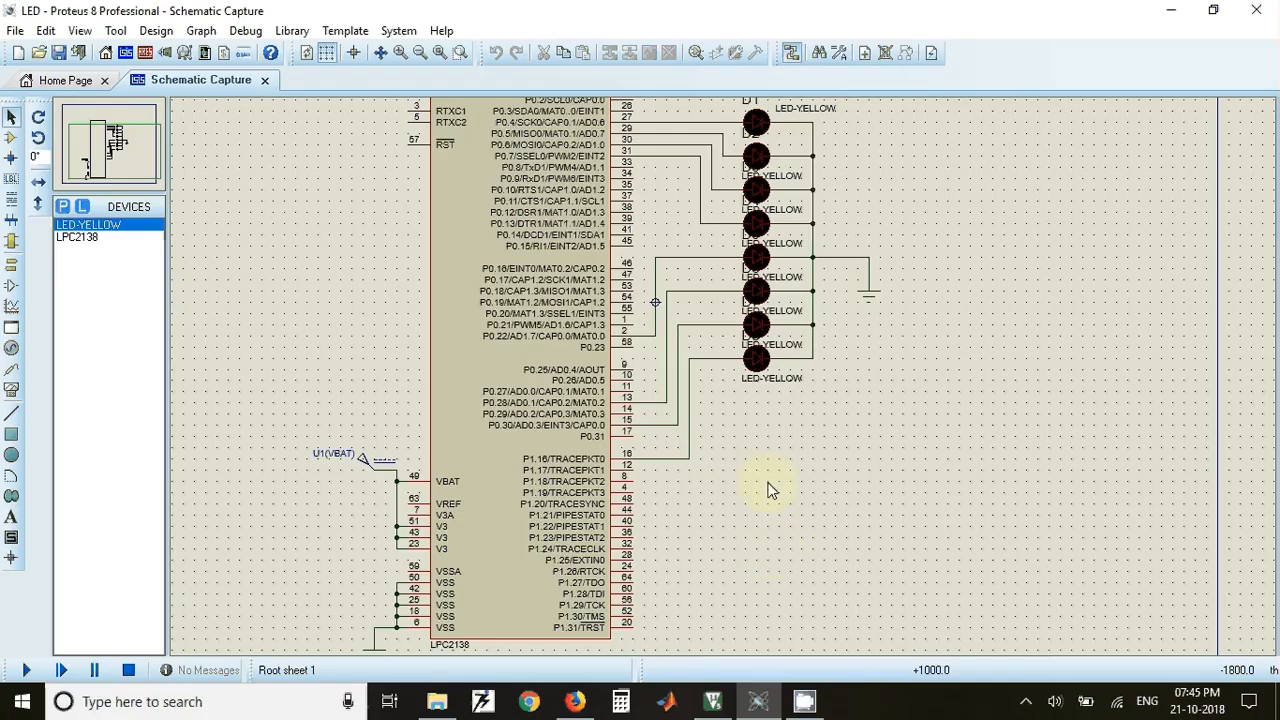
{"action": "mouse_move", "coordinate": [778, 463]}
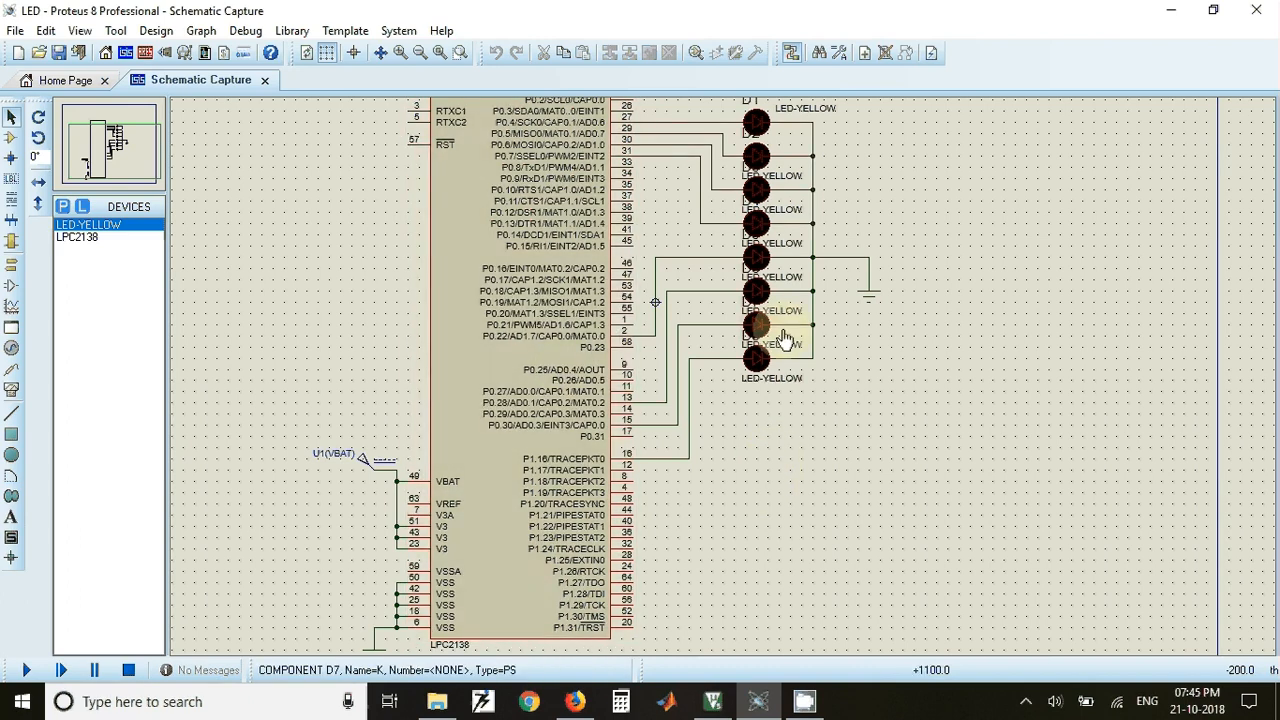
- Load ARM LPC2148.hex into the LPC2138 and start the simulation to light the LEDs
{"action": "double_click", "coordinate": [510, 400]}
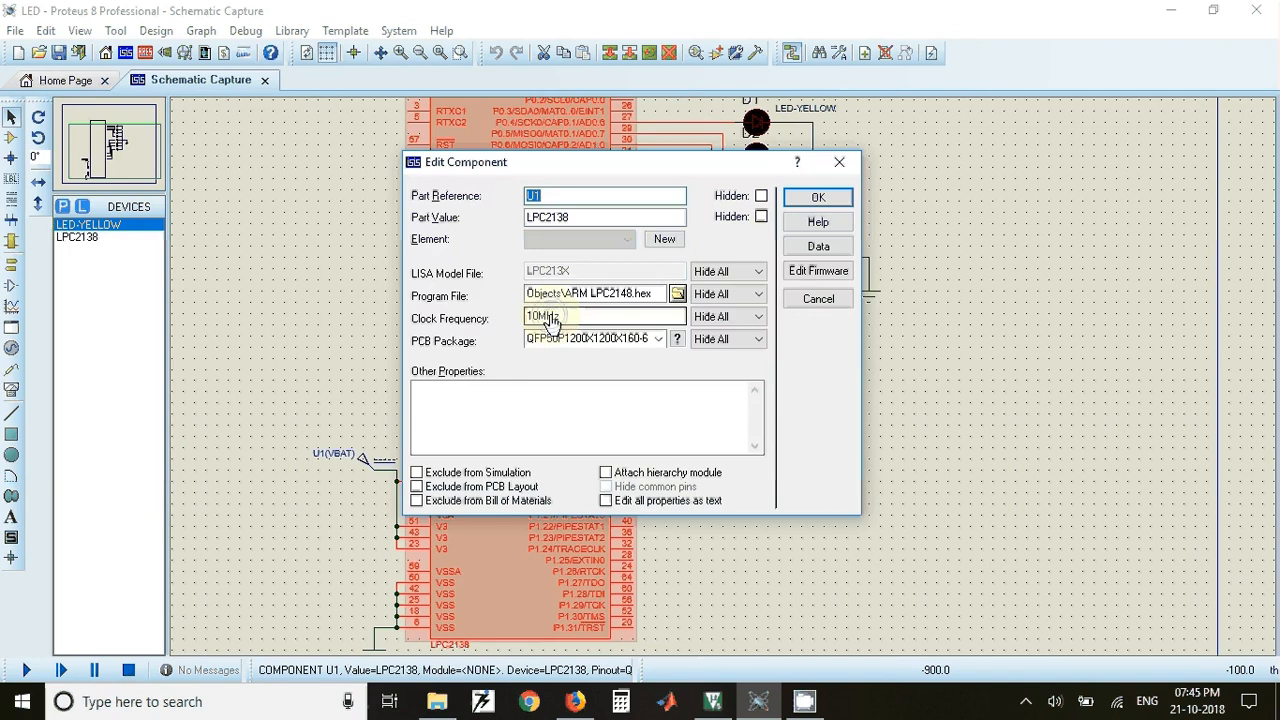
{"action": "left_click", "coordinate": [677, 293]}
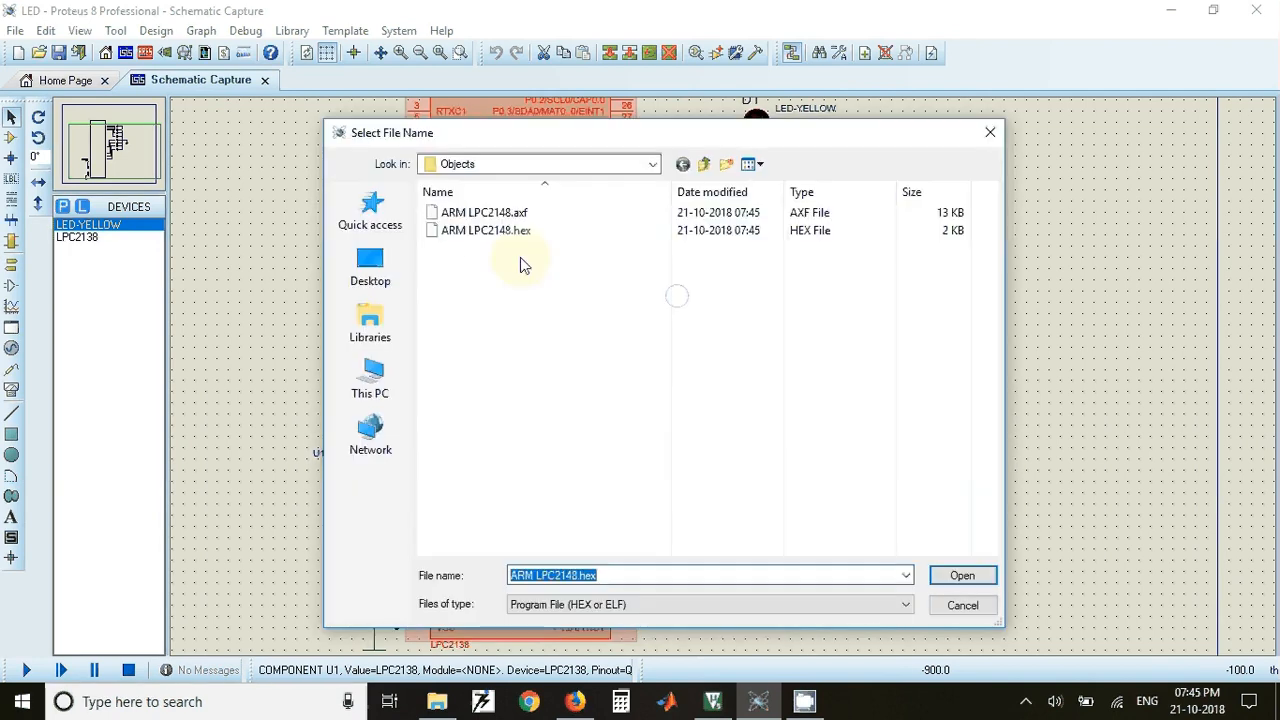
{"action": "left_click", "coordinate": [961, 575]}
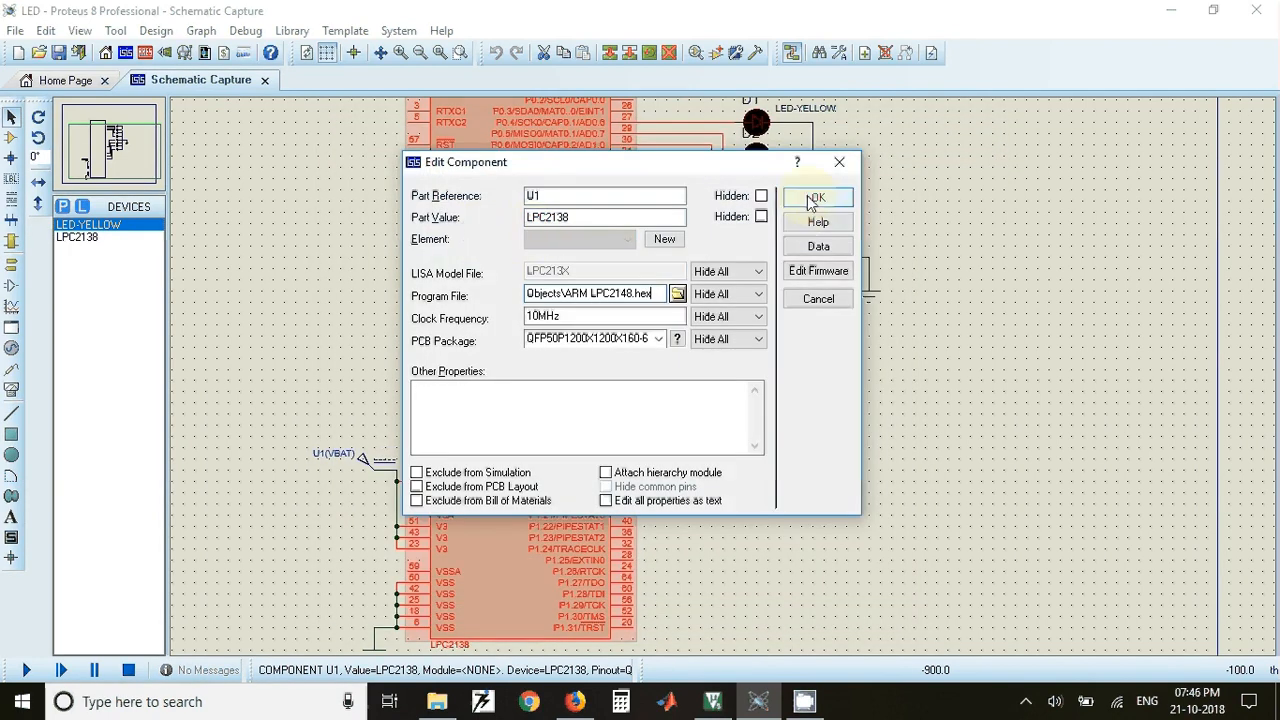
{"action": "left_click", "coordinate": [817, 197]}
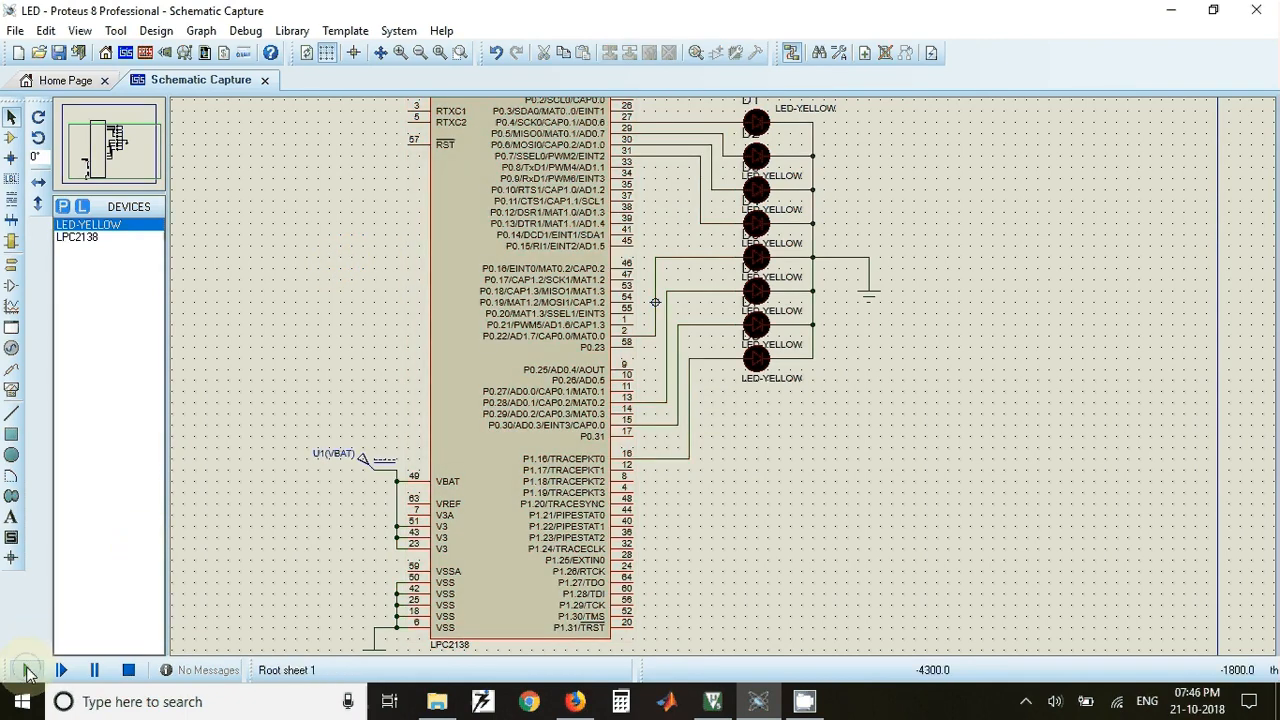
{"action": "left_click", "coordinate": [26, 670]}
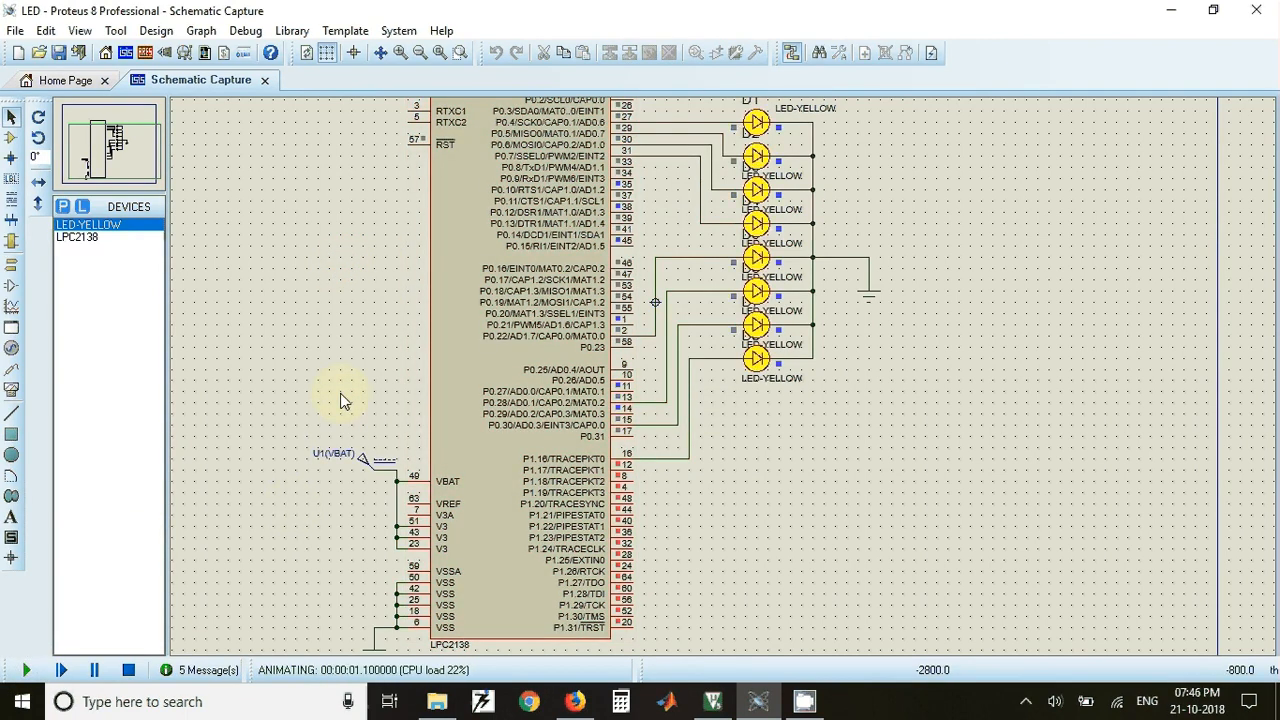